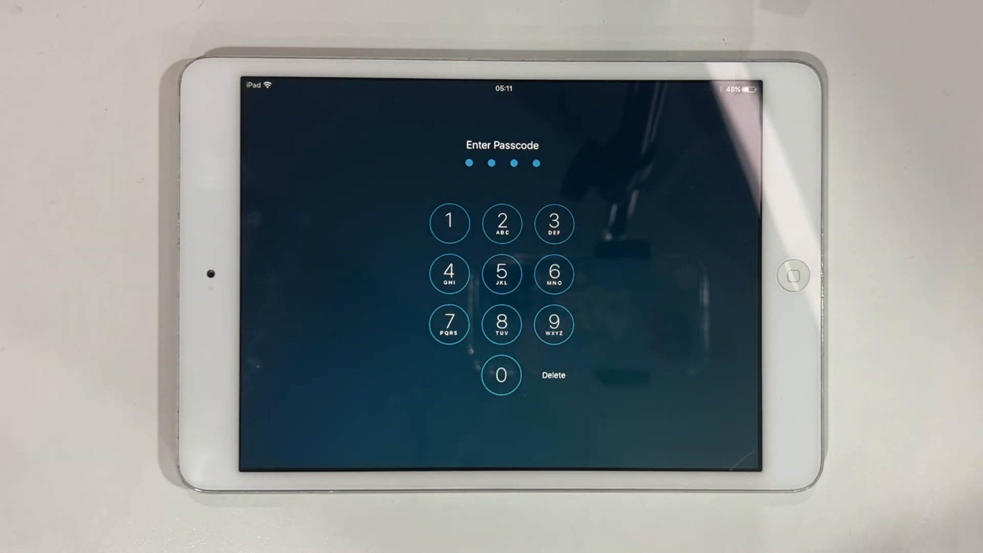
# Step: Slide to power off the locked iPad so it can enter recovery mode
pyautogui.click(501, 274)
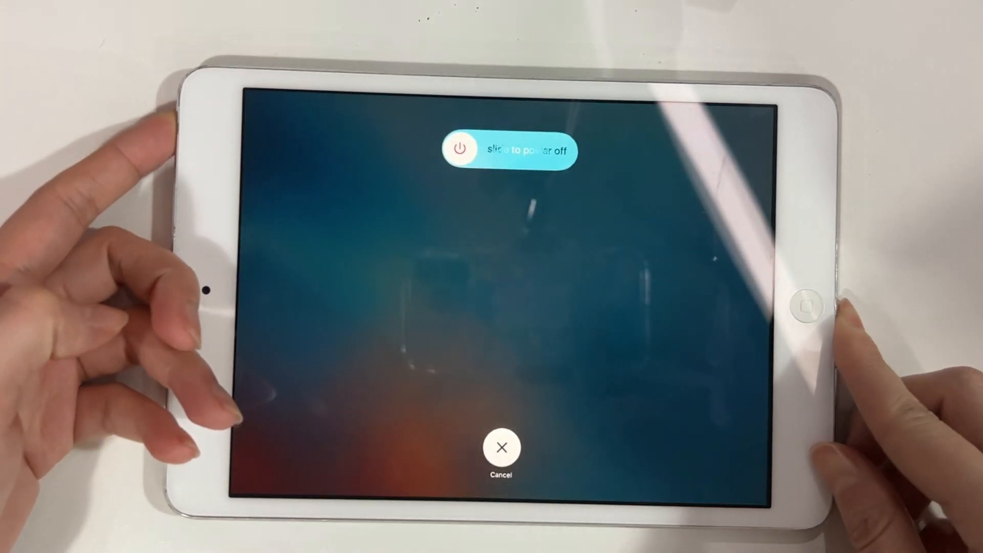
pyautogui.moveTo(465, 150); pyautogui.dragTo(565, 150)
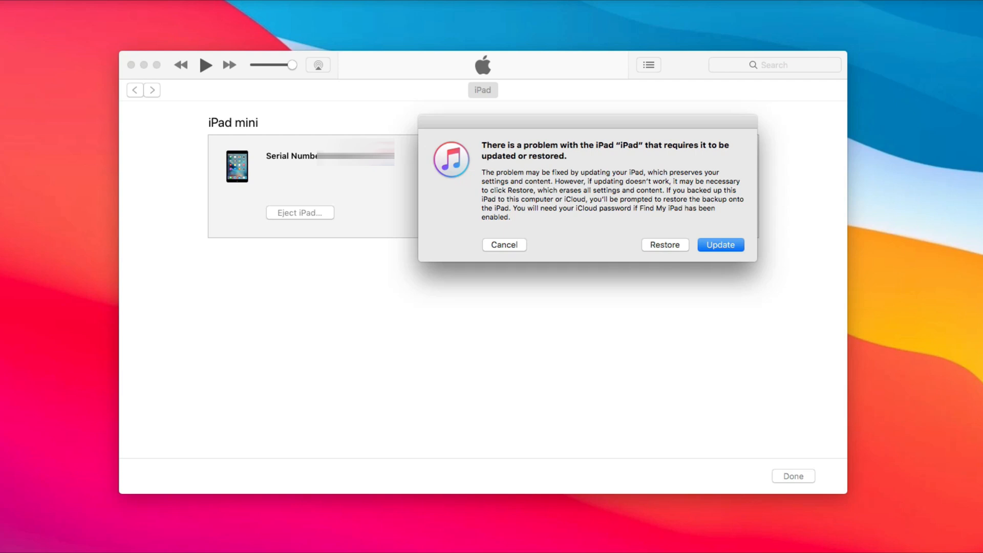
pyautogui.moveTo(689, 246)
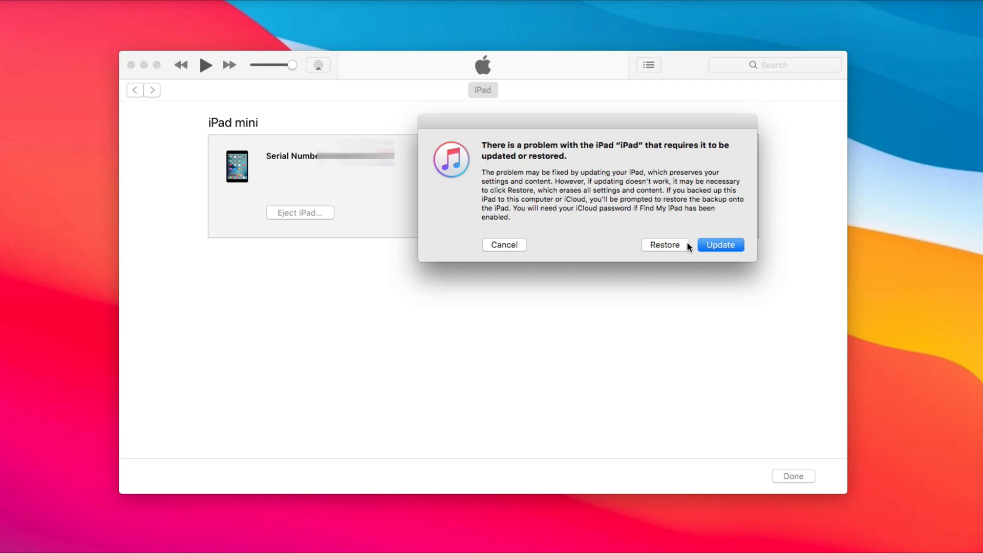
# Step: Choose Restore for the iPad mini and confirm with Restore and Update
pyautogui.click(504, 245)
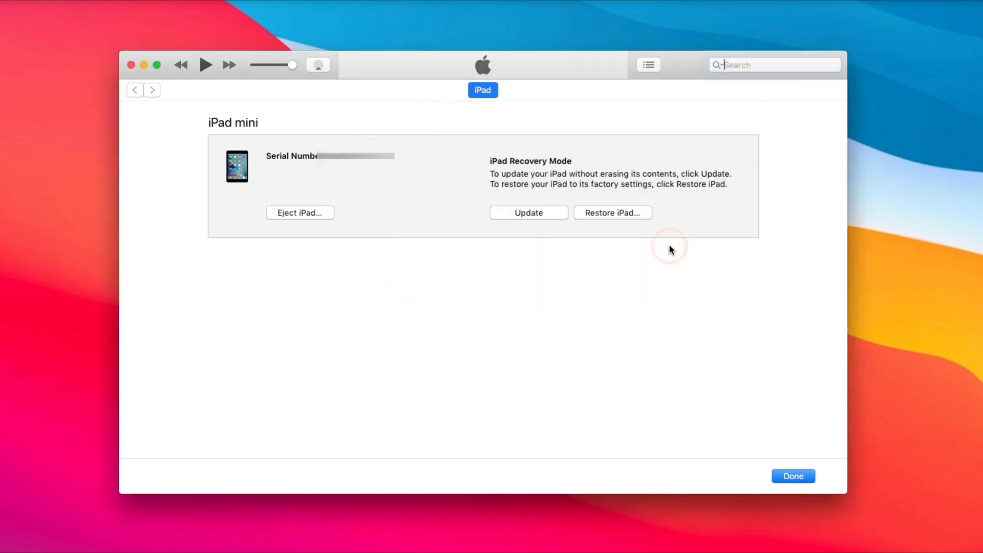
pyautogui.click(612, 212)
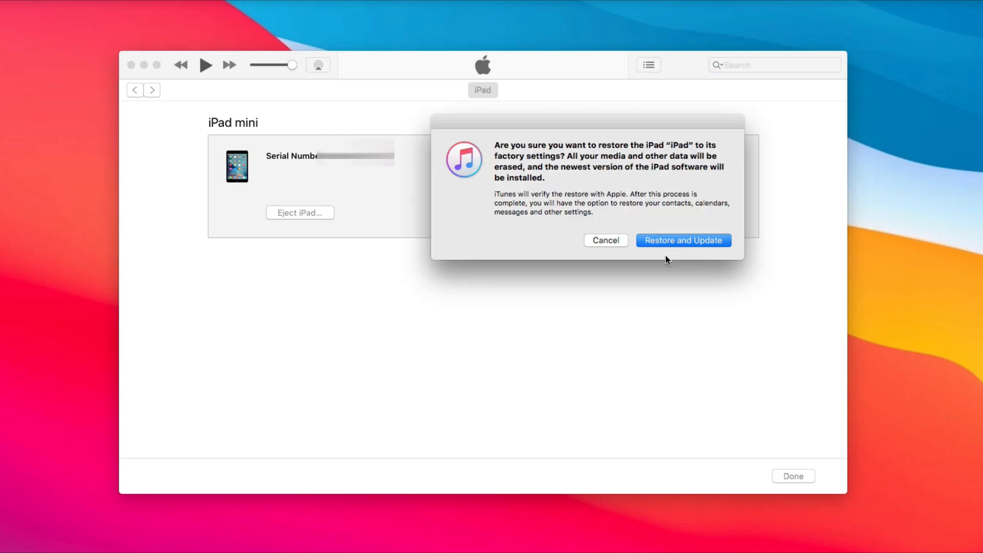
pyautogui.moveTo(687, 256)
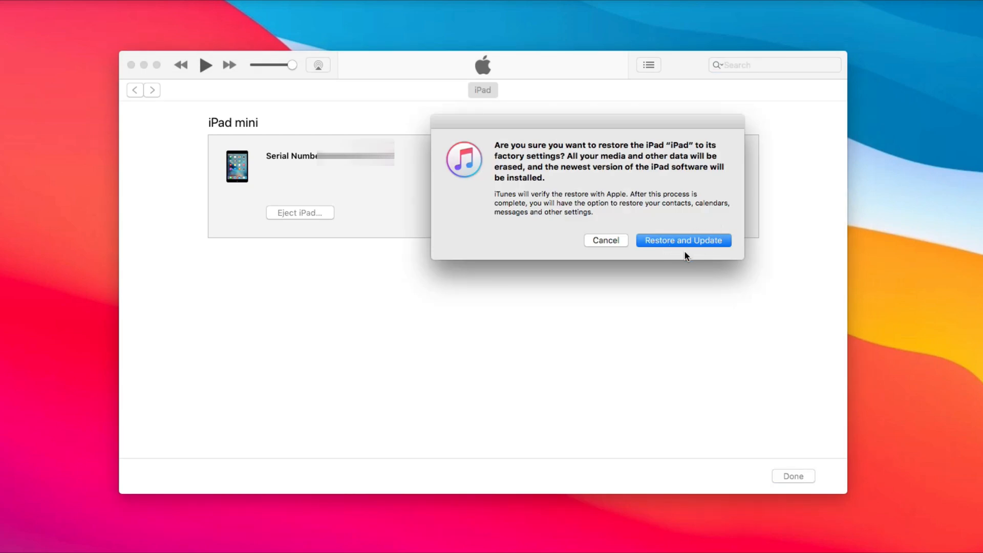
pyautogui.click(682, 240)
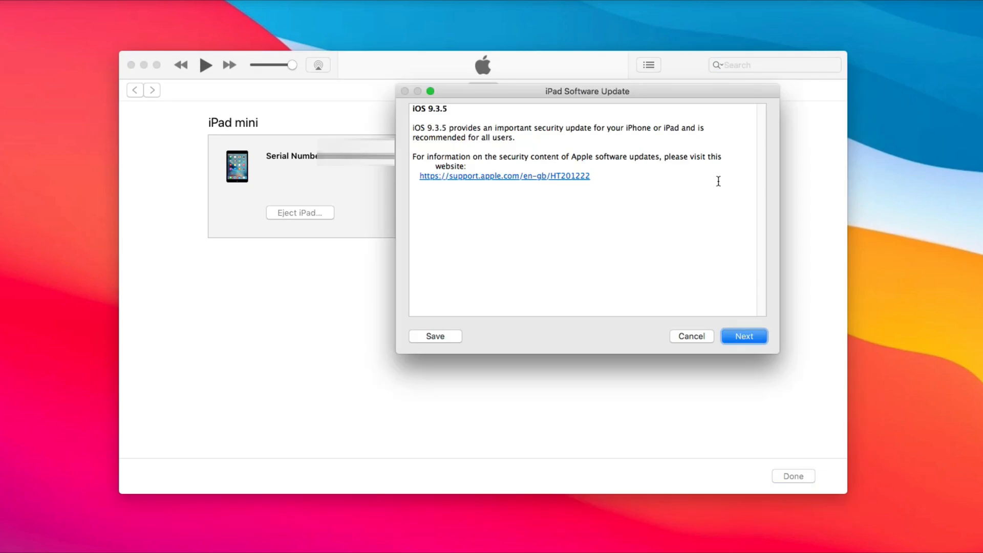
pyautogui.moveTo(451, 198)
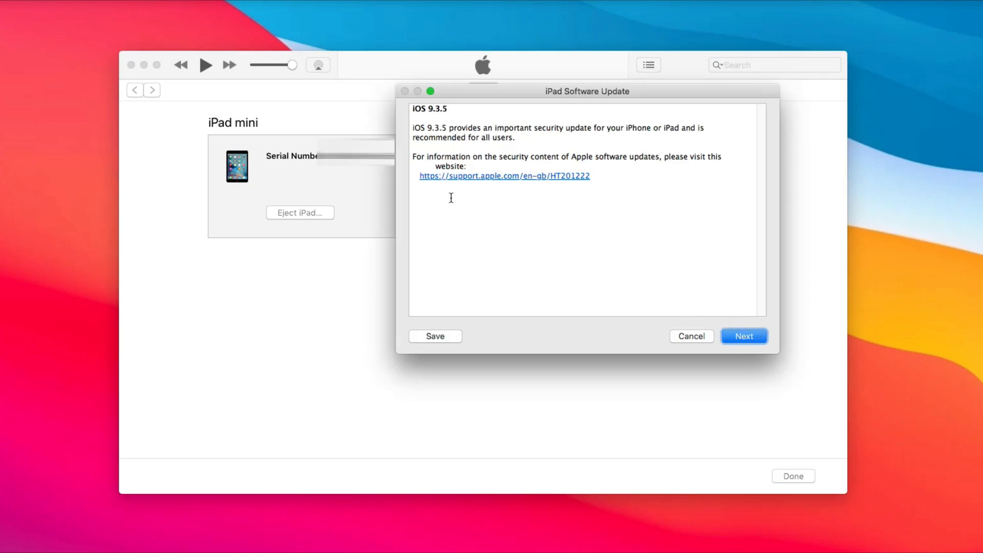
pyautogui.moveTo(699, 322)
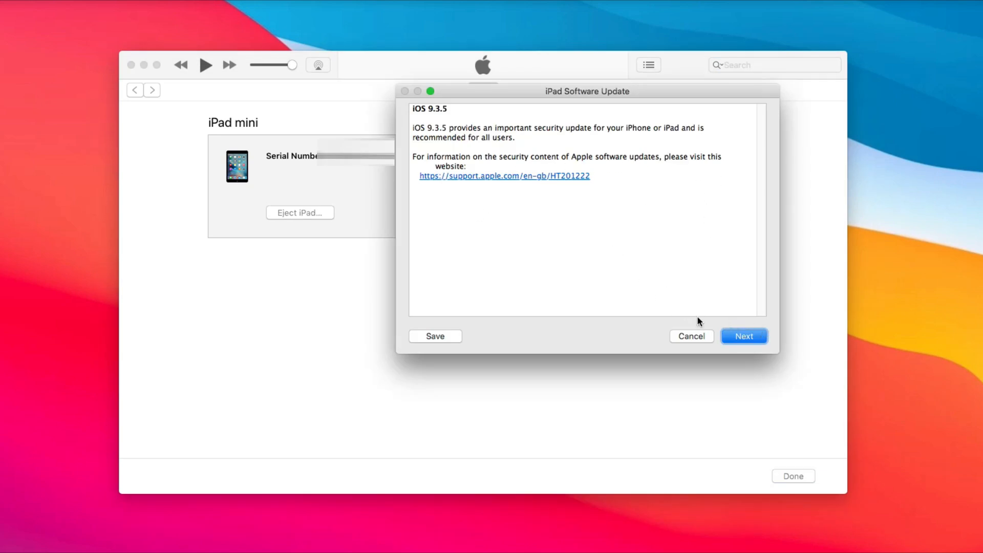
# Step: Move past the iOS 9.3.5 release notes and agree to the software license
pyautogui.click(744, 336)
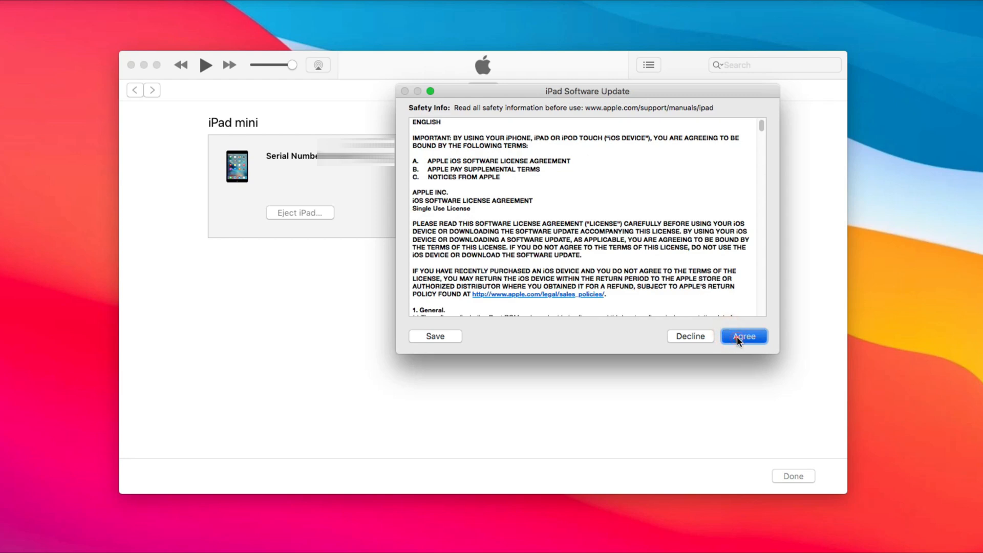
pyautogui.click(744, 336)
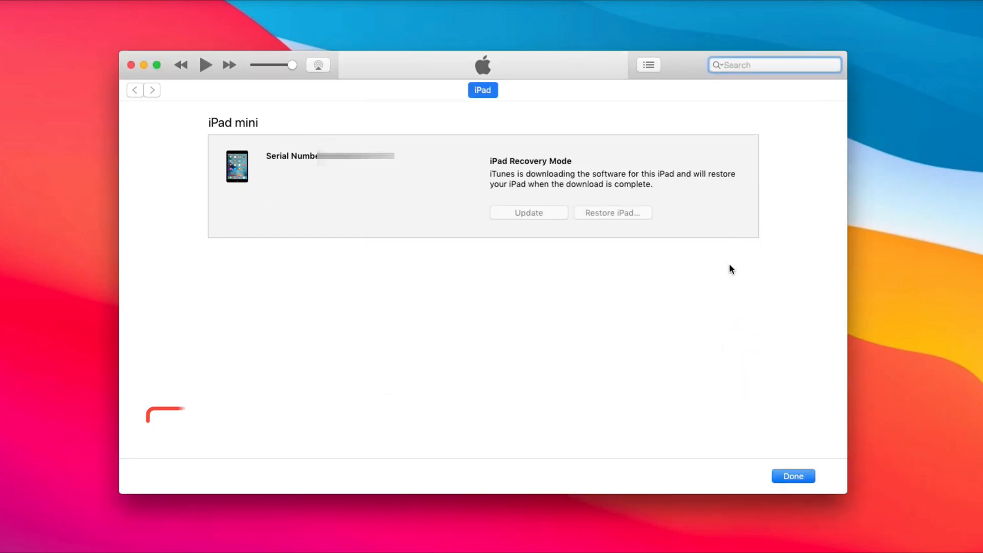
pyautogui.click(827, 65)
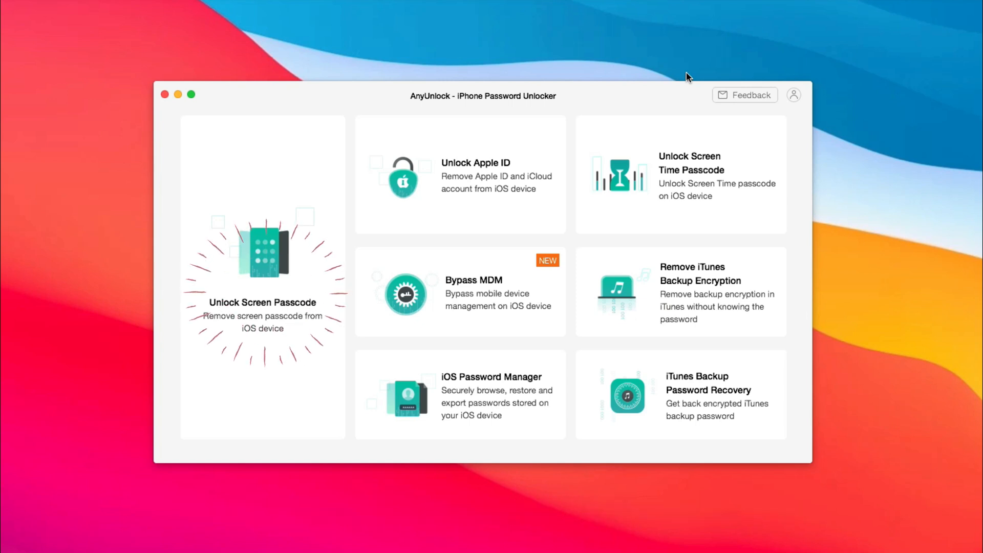
pyautogui.moveTo(677, 79)
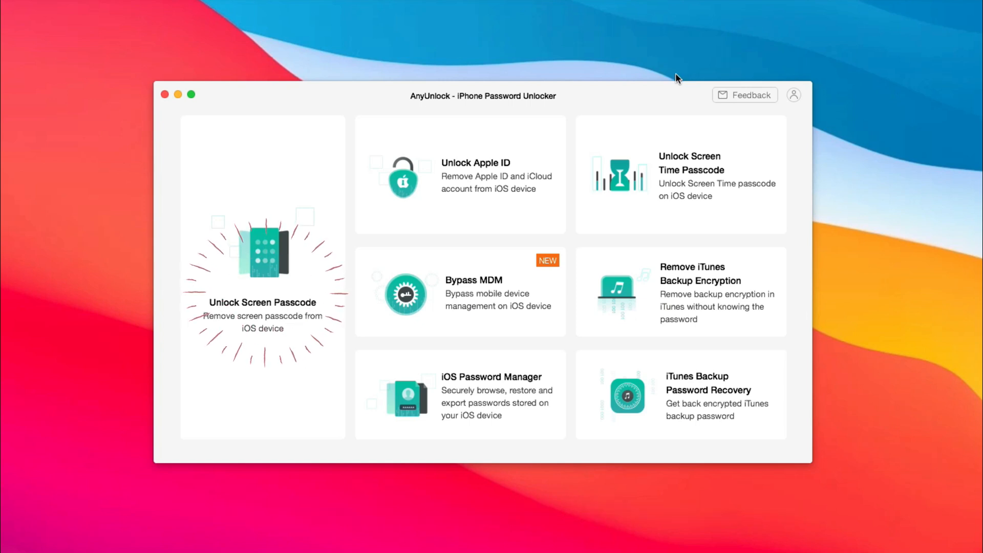
# Step: Start the Unlock Screen Passcode feature for the connected iPad mini
pyautogui.click(262, 264)
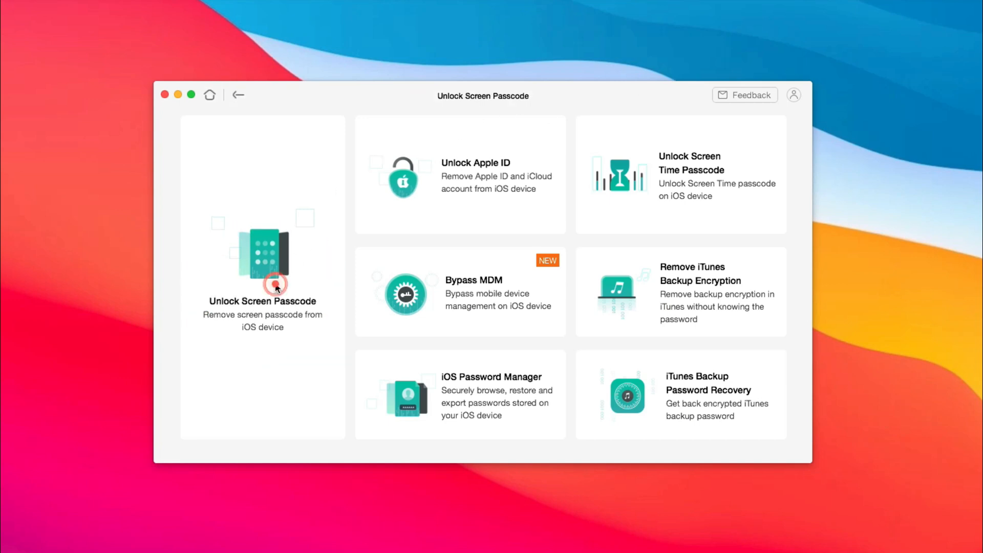
pyautogui.click(262, 263)
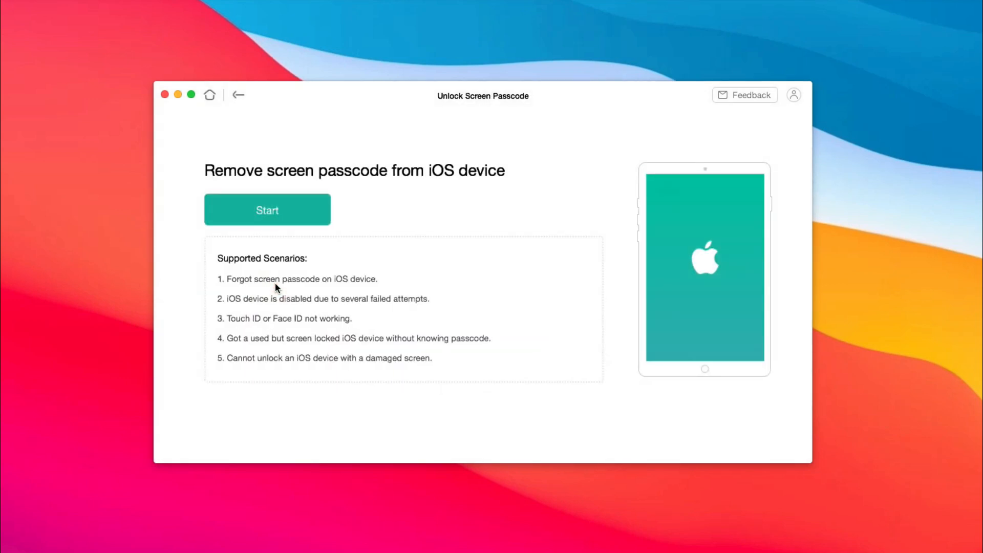
pyautogui.click(266, 209)
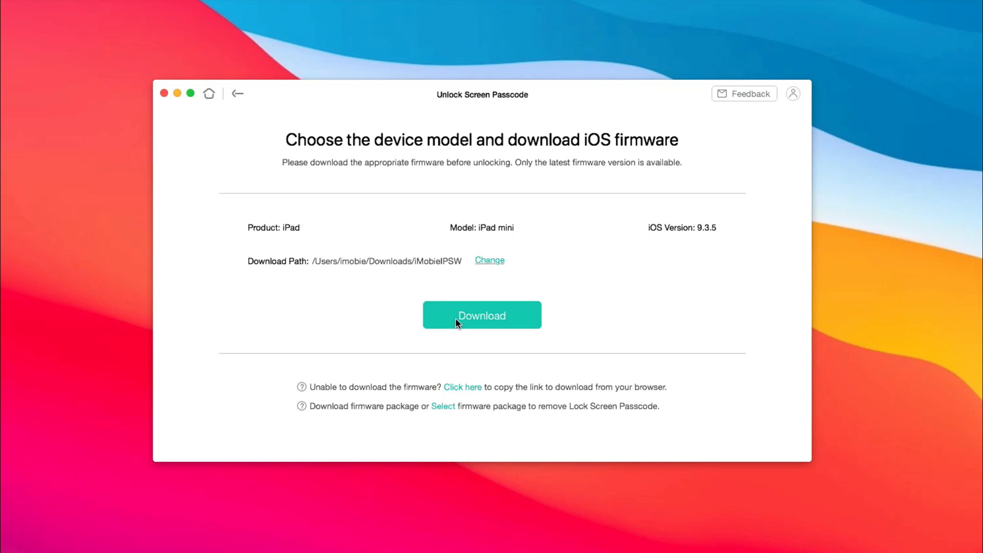
# Step: Download the iOS 9.3.5 firmware package for the iPad mini
pyautogui.click(481, 315)
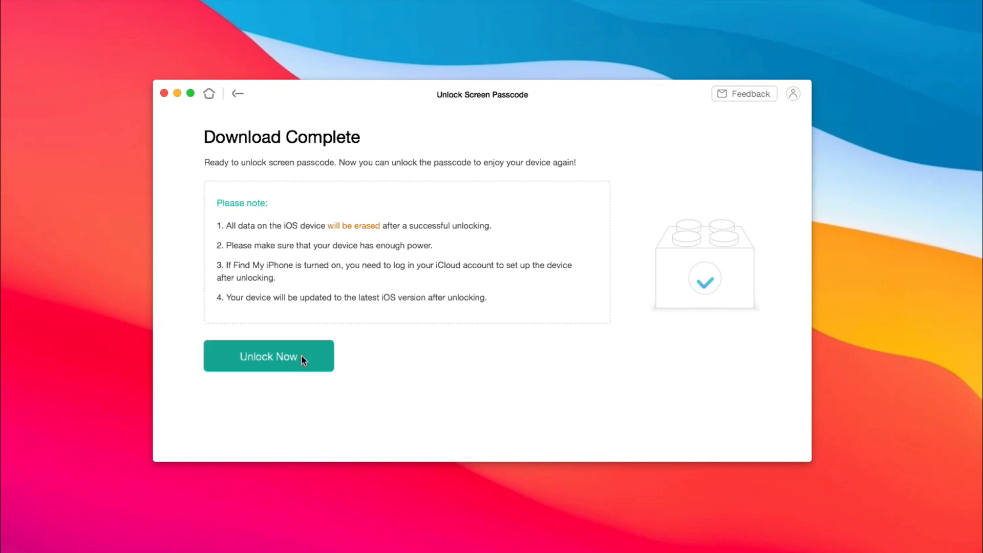
# Step: Start Unlock Now to remove the iPad mini's screen passcode
pyautogui.click(269, 356)
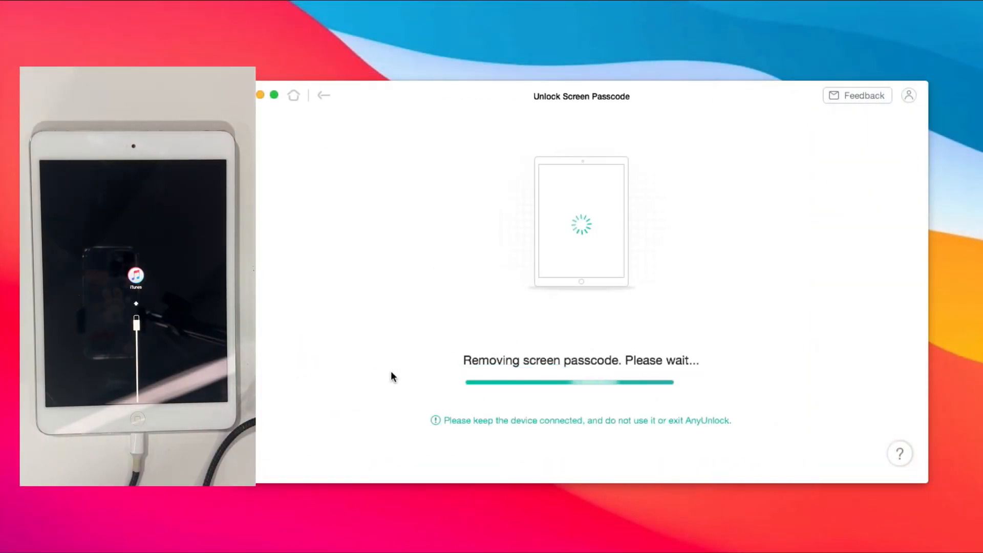